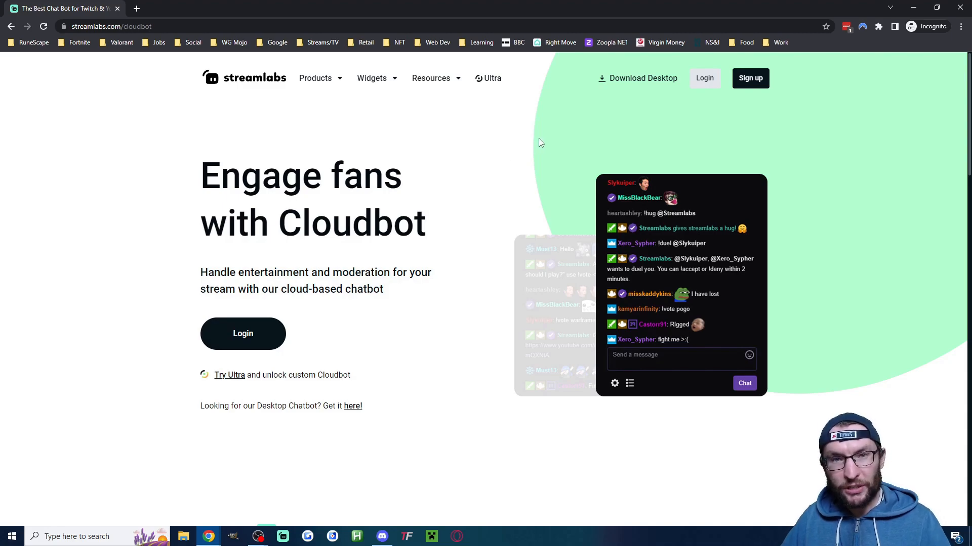
pyautogui.moveTo(704, 78)
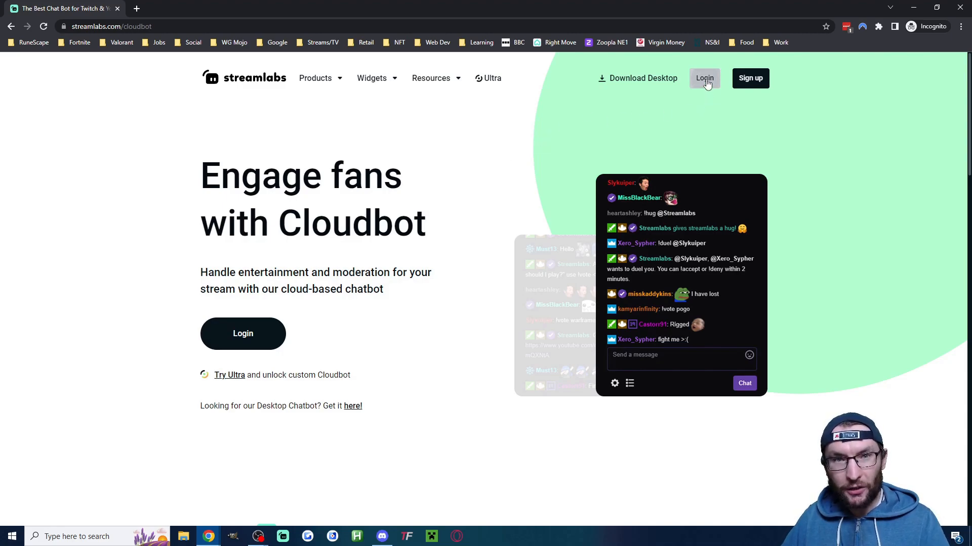
# Sign into Streamlabs via YouTube using the '3 Minute Streaming Shortcuts' brand account
pyautogui.click(704, 78)
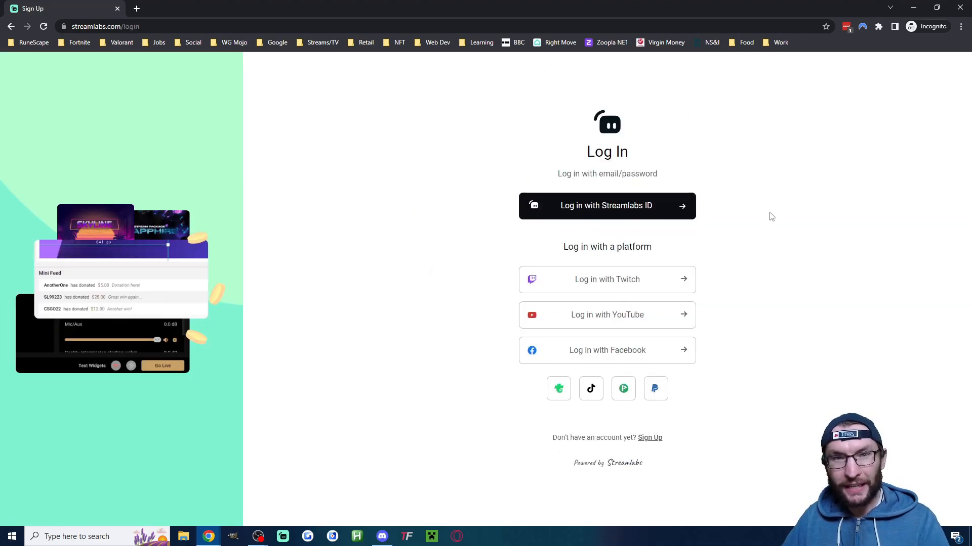
pyautogui.moveTo(631, 327)
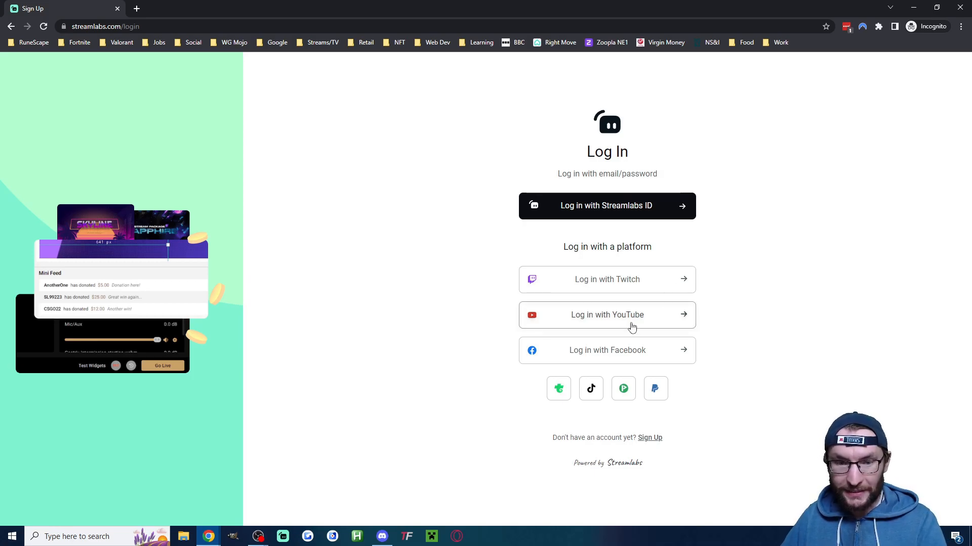
pyautogui.click(606, 315)
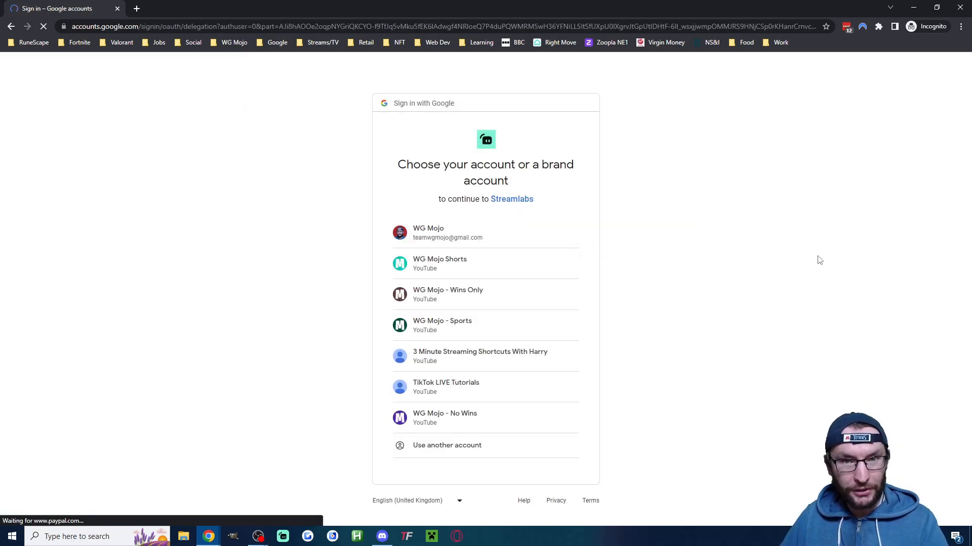
pyautogui.moveTo(536, 357)
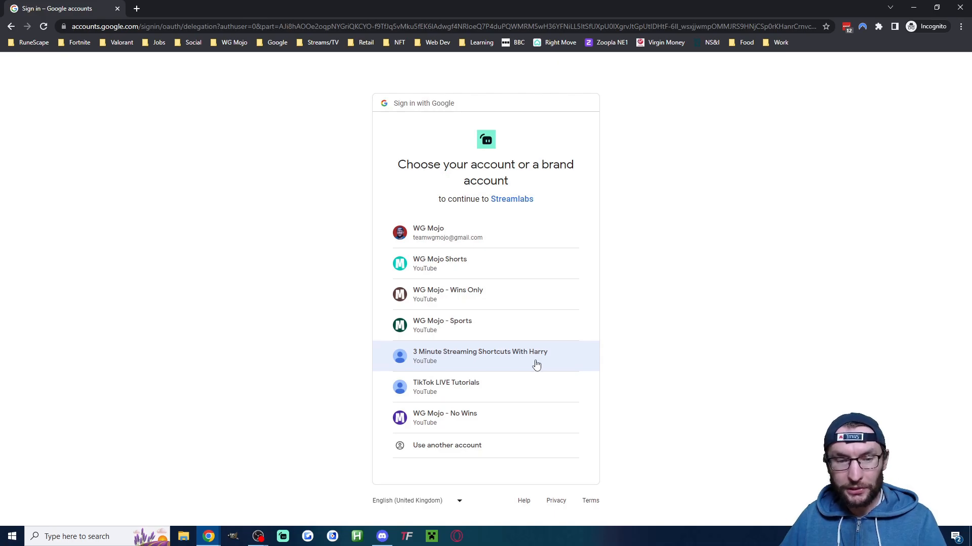
pyautogui.click(480, 356)
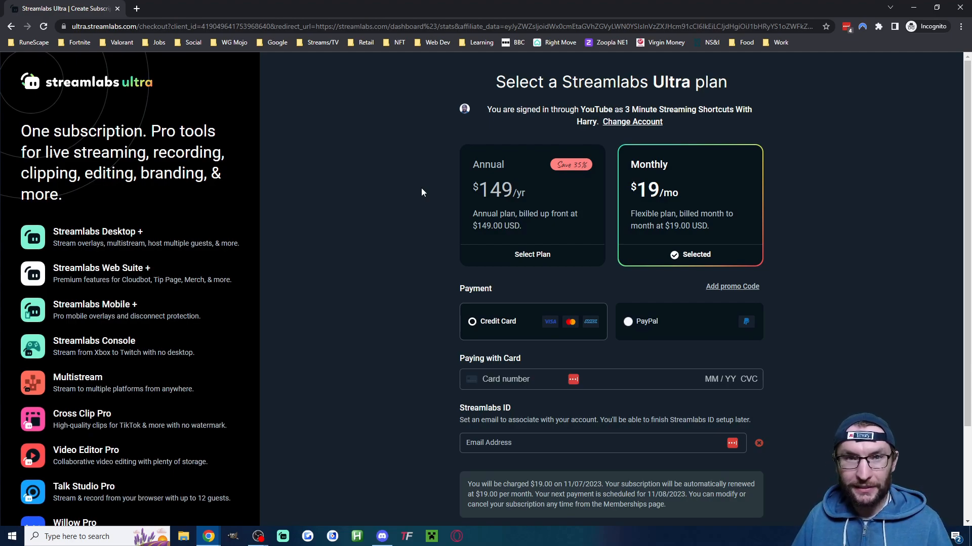
pyautogui.moveTo(476, 148)
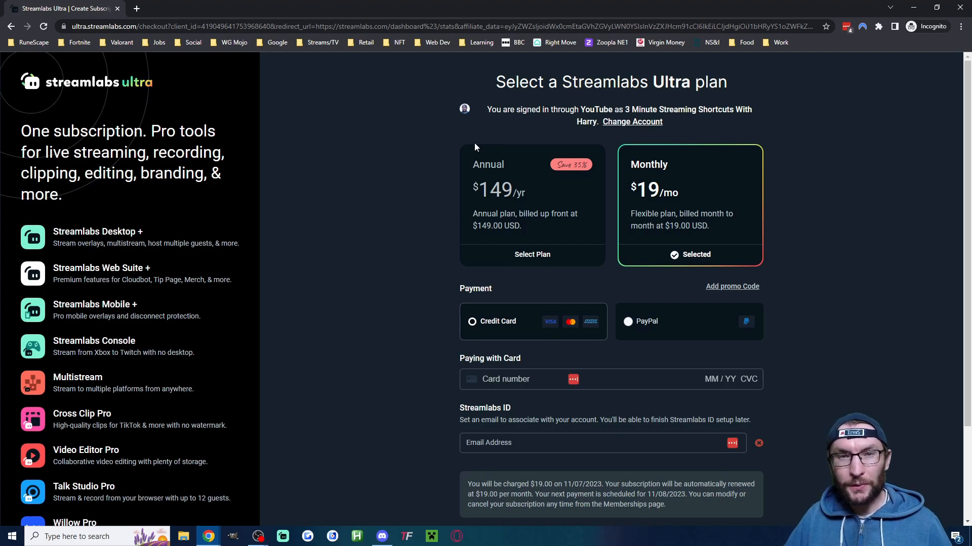
pyautogui.moveTo(308, 107)
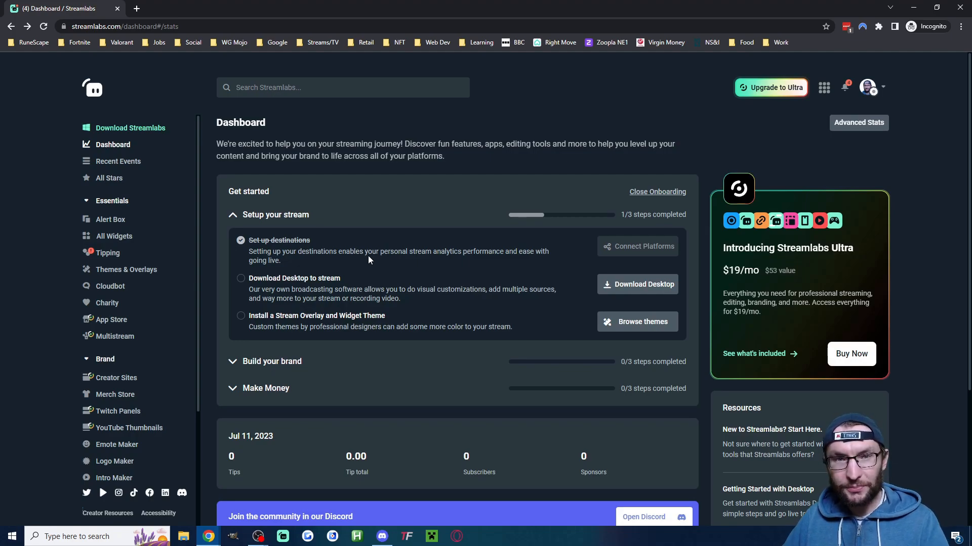
pyautogui.moveTo(110, 286)
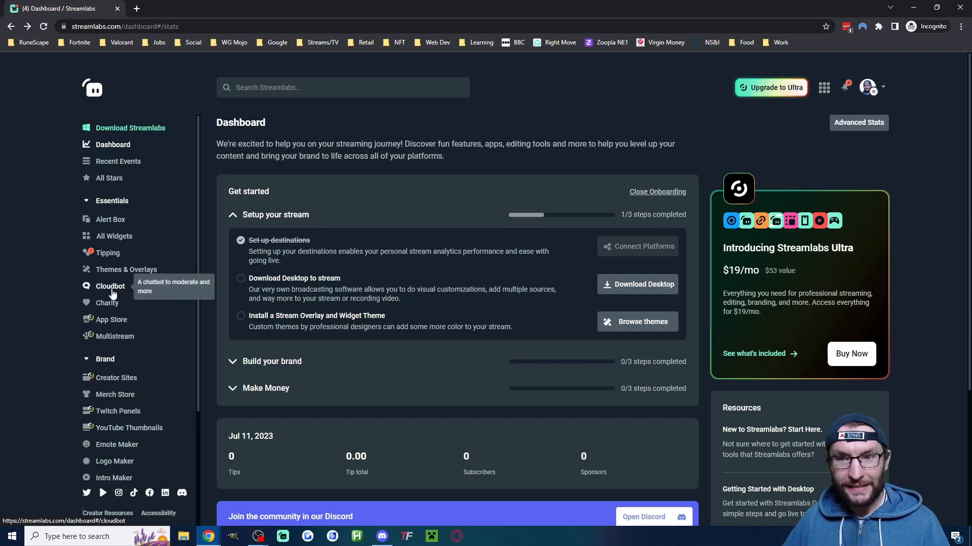
# From Cloudbot settings, copy the Streamlabs channel link and go to YouTube Studio
pyautogui.click(110, 285)
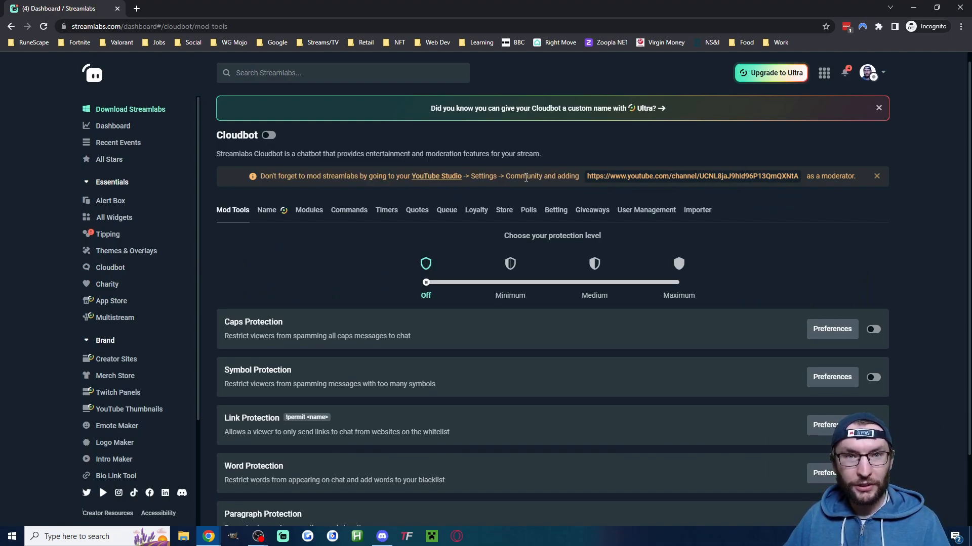
pyautogui.doubleClick(691, 176)
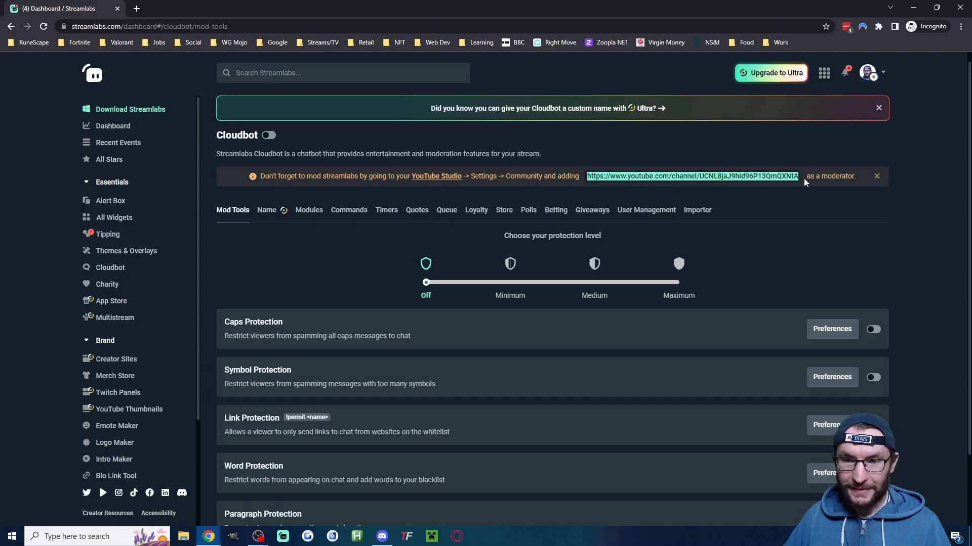
pyautogui.moveTo(438, 184)
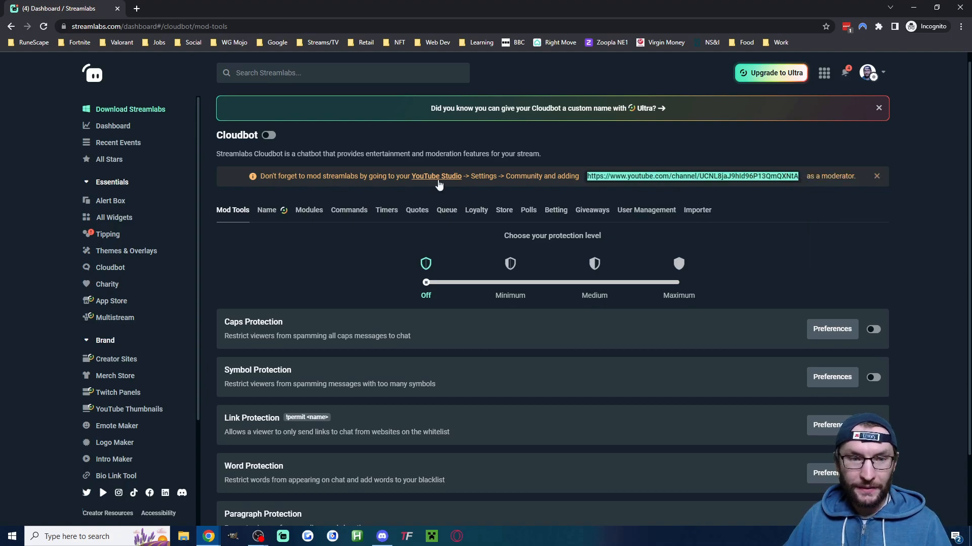
pyautogui.click(435, 176)
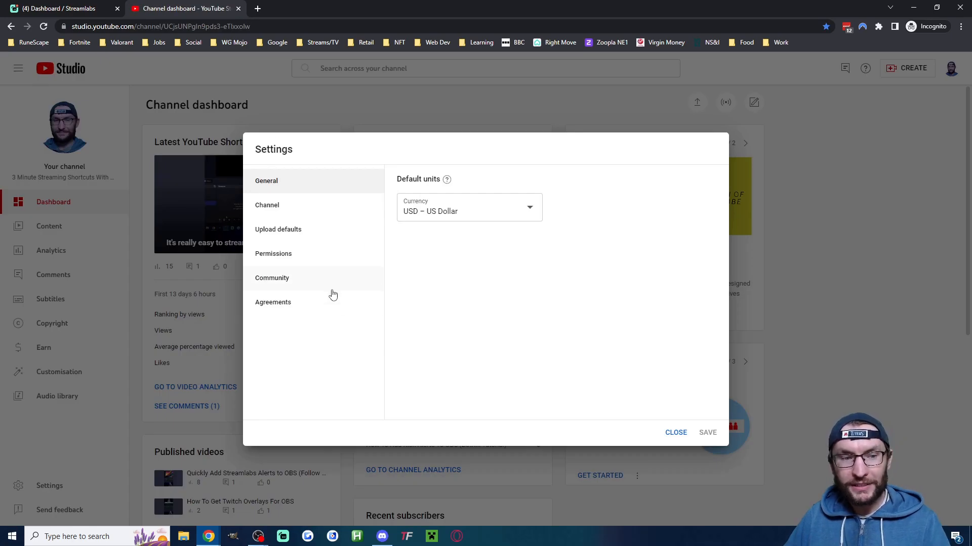
# Add channel ID UCNL8jaJ9hId96P13QmQXNtA as a managing moderator in Community settings and save
pyautogui.click(271, 277)
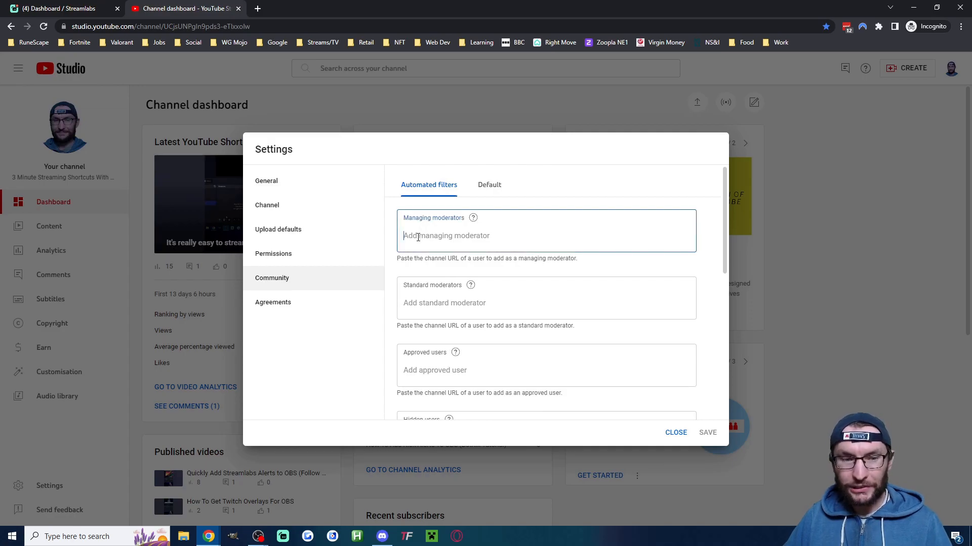
pyautogui.write('UCNL8jaJ9hId96P13QmQXNtA')
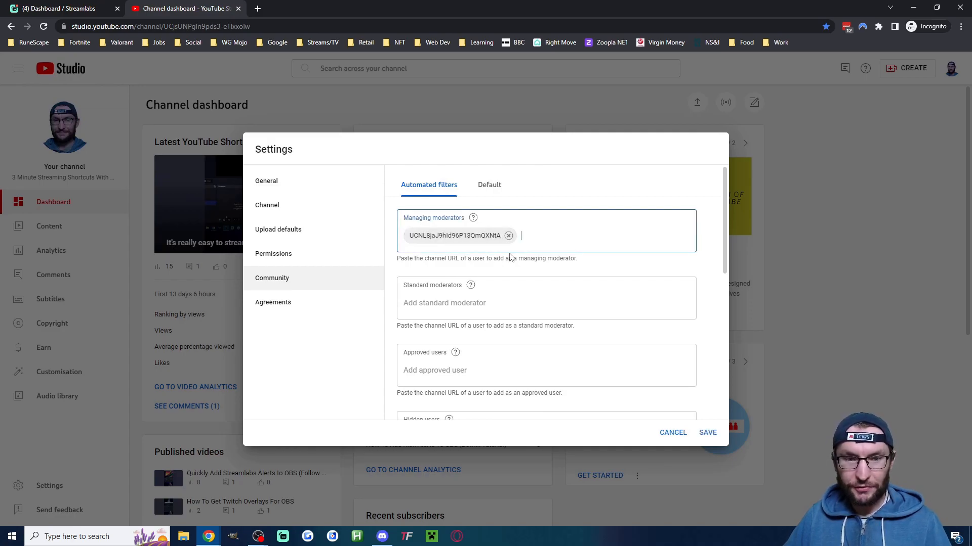
pyautogui.click(672, 432)
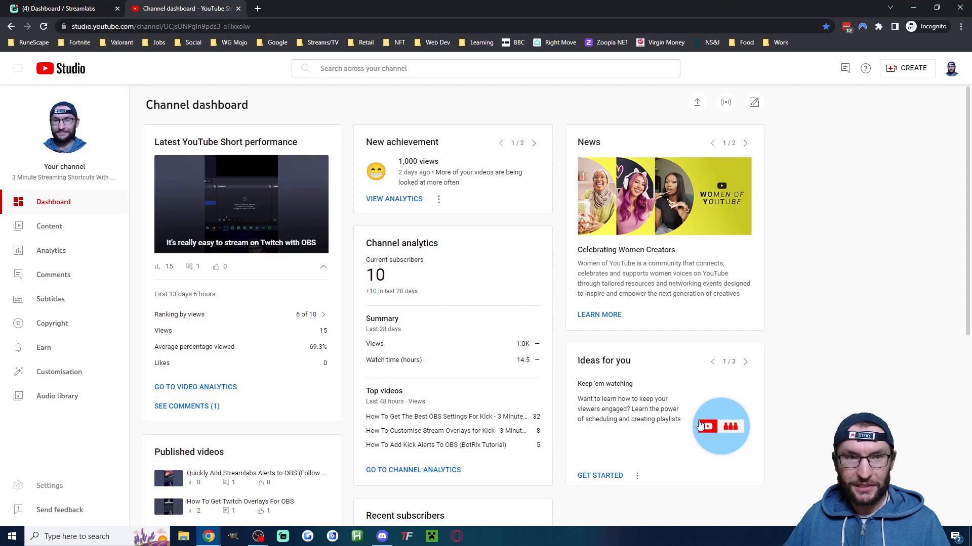
pyautogui.moveTo(49, 486)
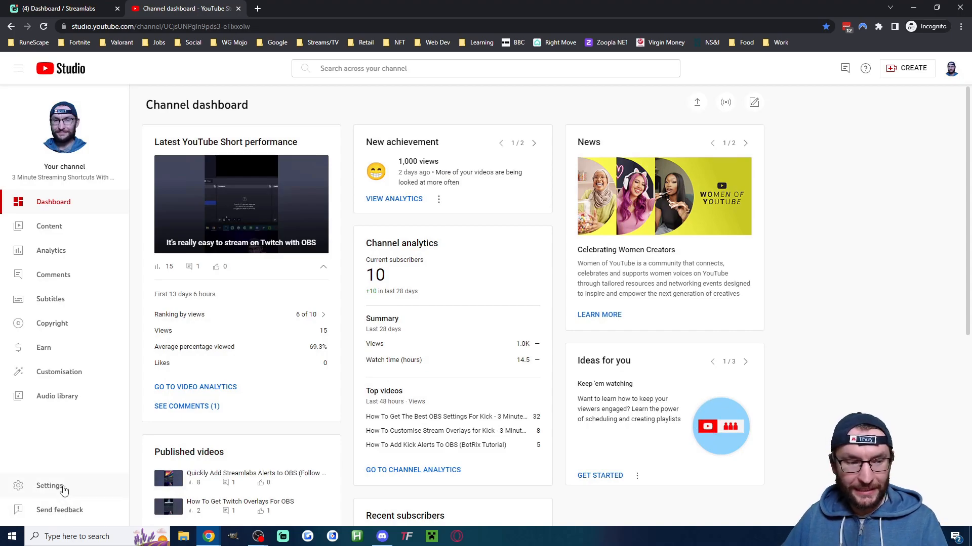
pyautogui.click(50, 486)
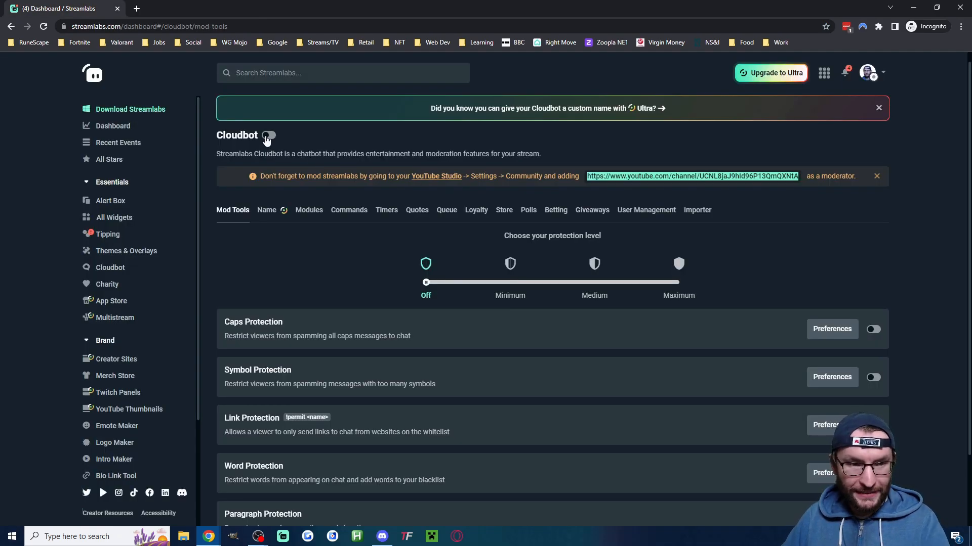
# Turn Cloudbot on, set protection level to Minimum and review the caps, symbol, link and word toggles
pyautogui.click(267, 134)
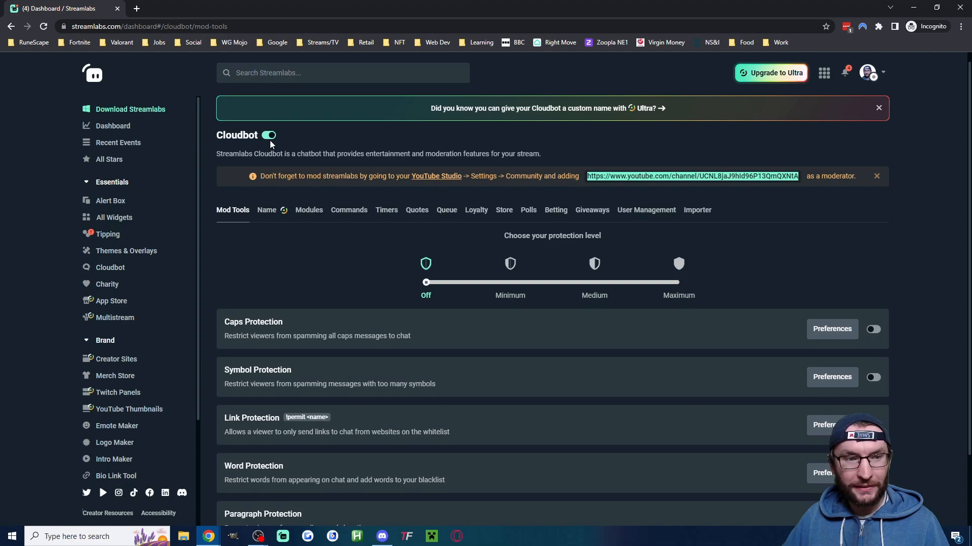
pyautogui.moveTo(510, 286)
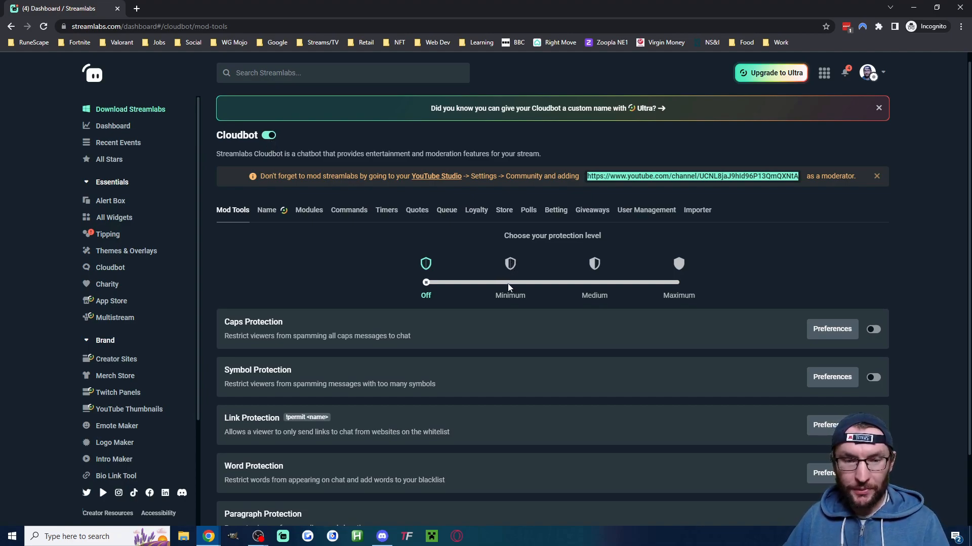
pyautogui.click(510, 282)
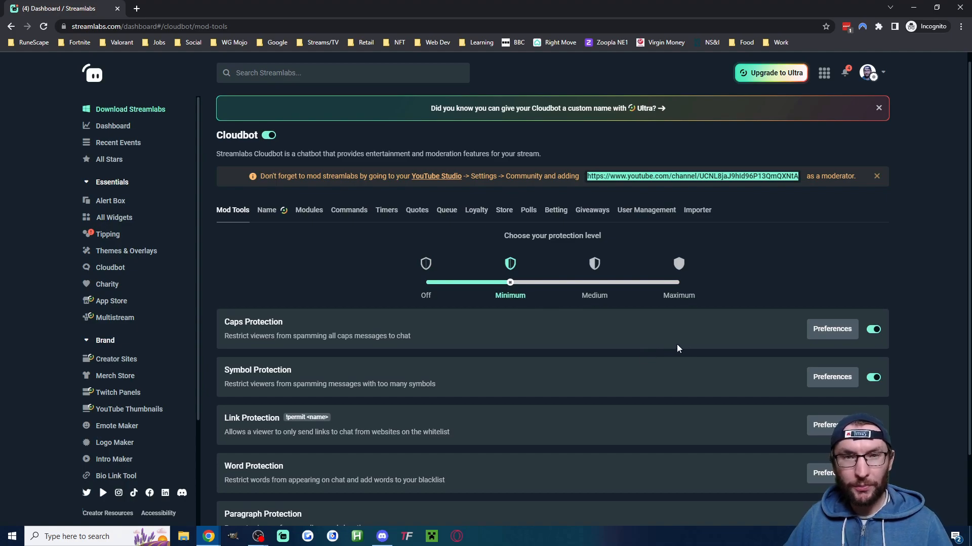
pyautogui.scroll(-3)
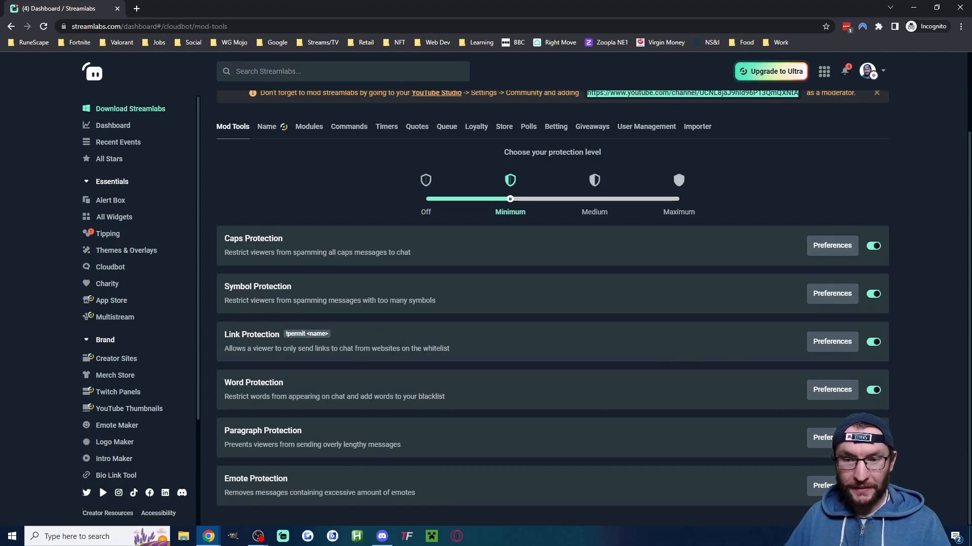
pyautogui.scroll(3)
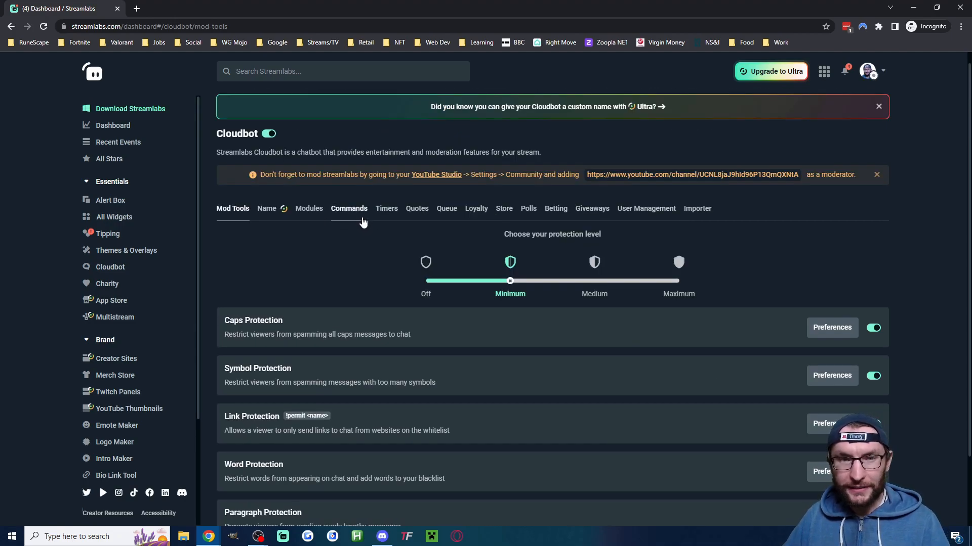
# Create a custom !age command responding 'I am 30 years young' and confirm it
pyautogui.click(349, 208)
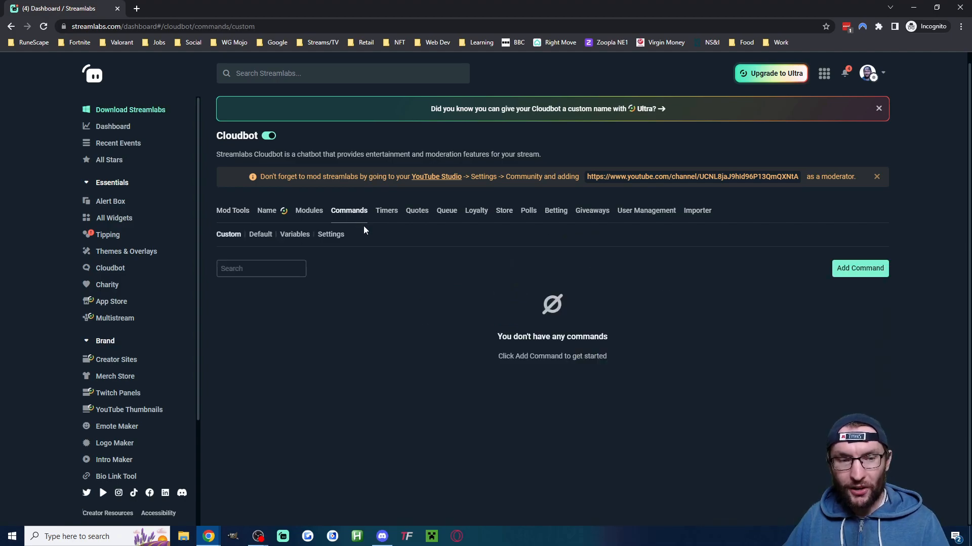
pyautogui.moveTo(640, 264)
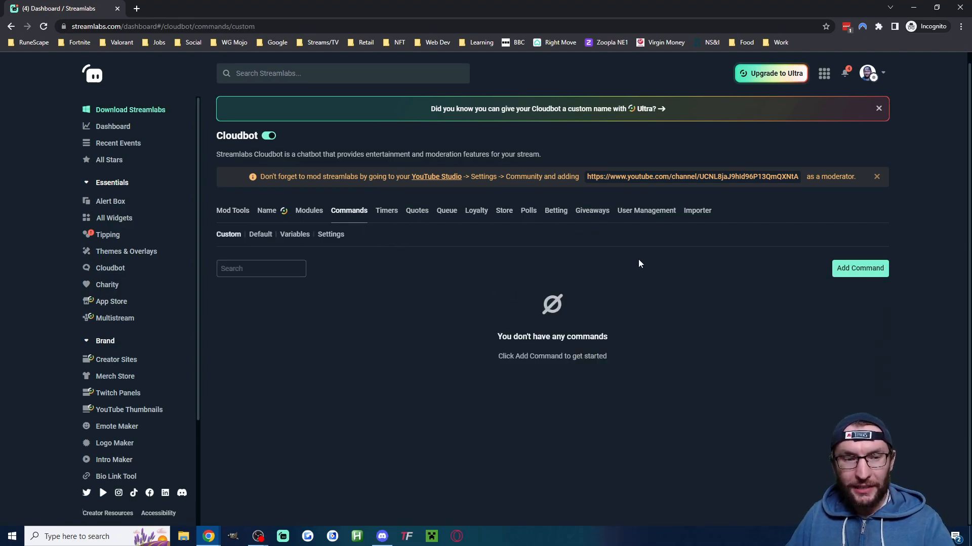
pyautogui.moveTo(859, 268)
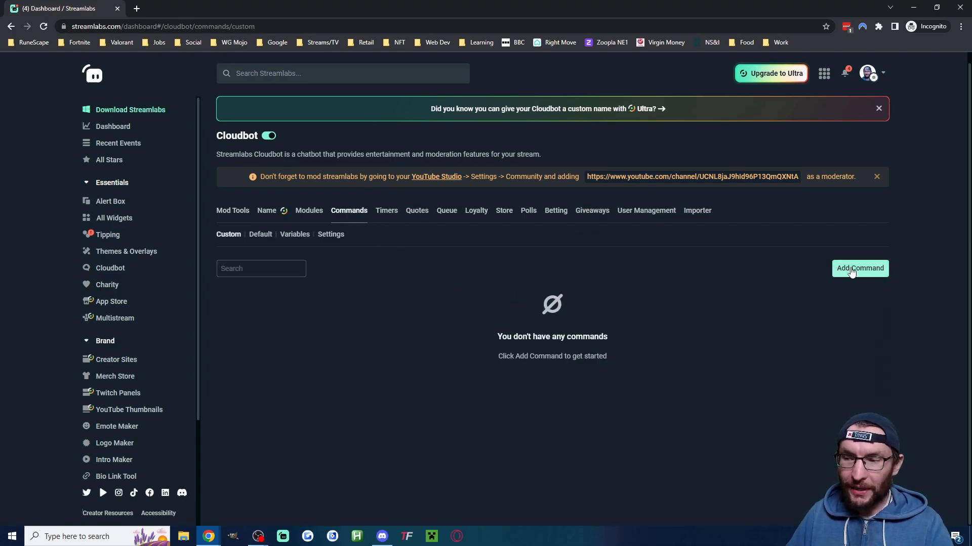
pyautogui.click(859, 269)
pyautogui.write('!age')
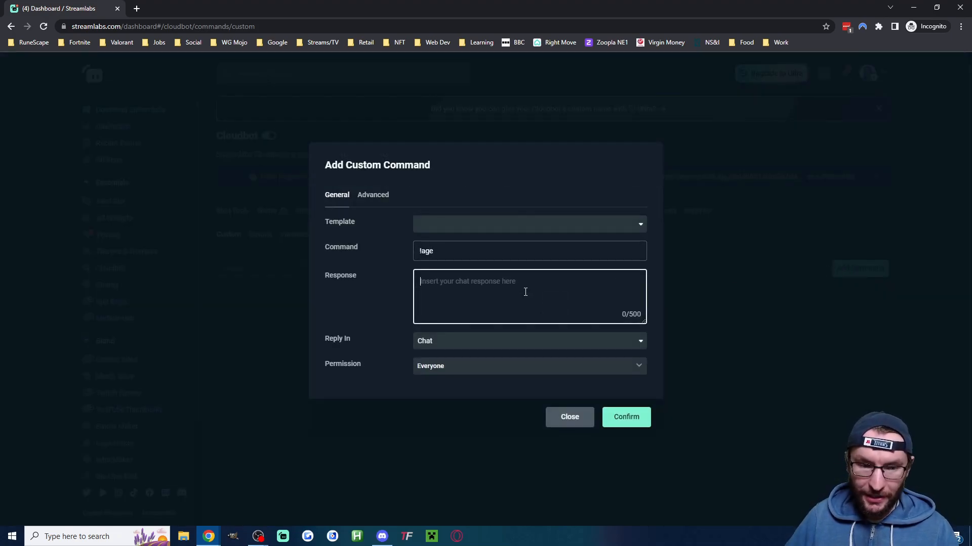
pyautogui.write('I am 30 year')
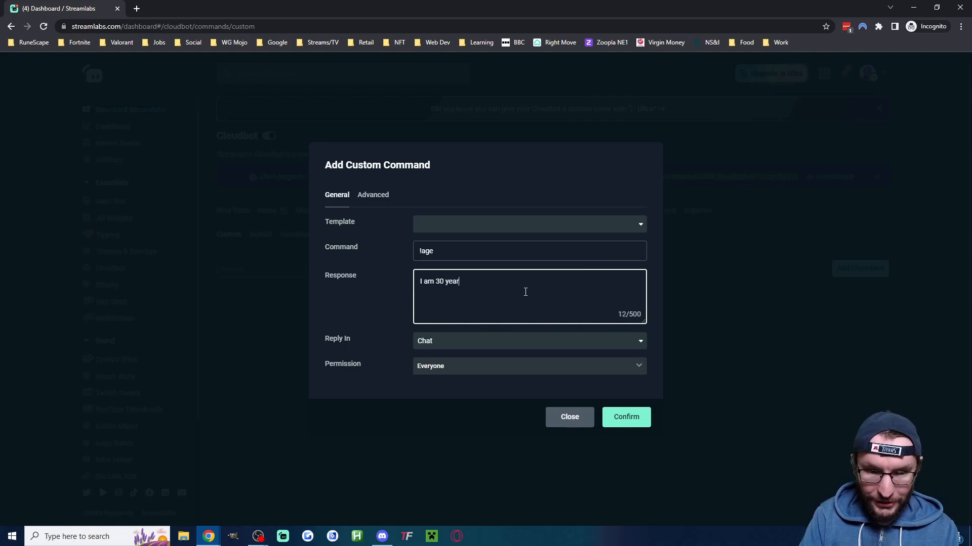
pyautogui.write('s young')
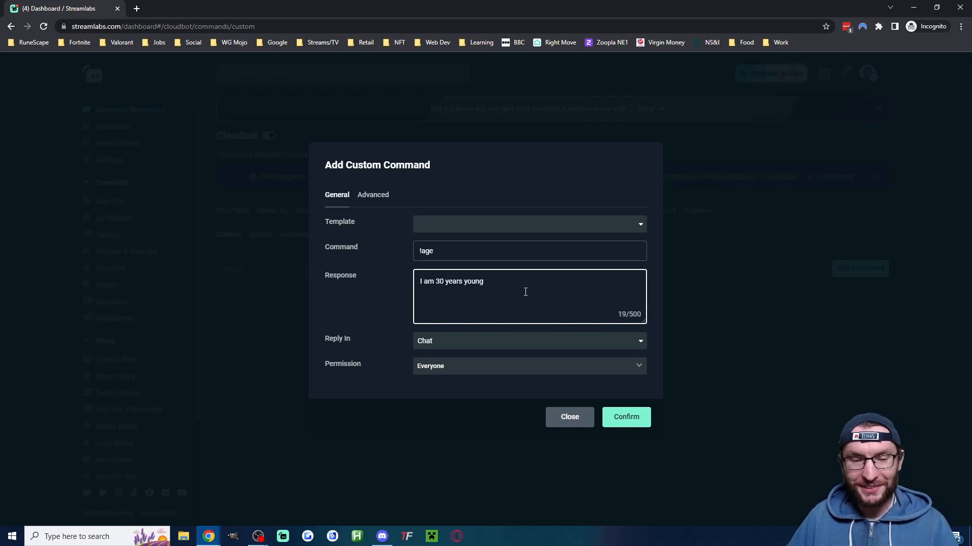
pyautogui.click(568, 416)
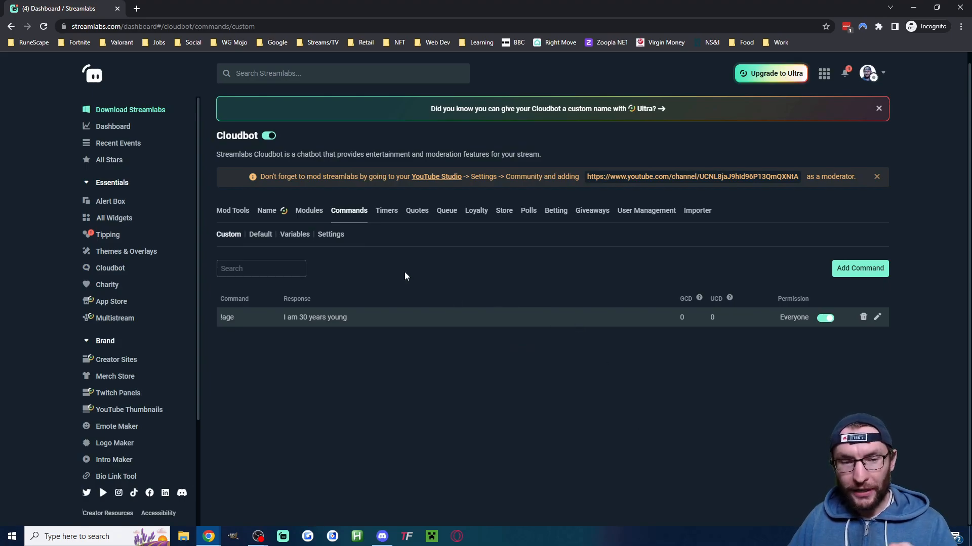
pyautogui.moveTo(386, 210)
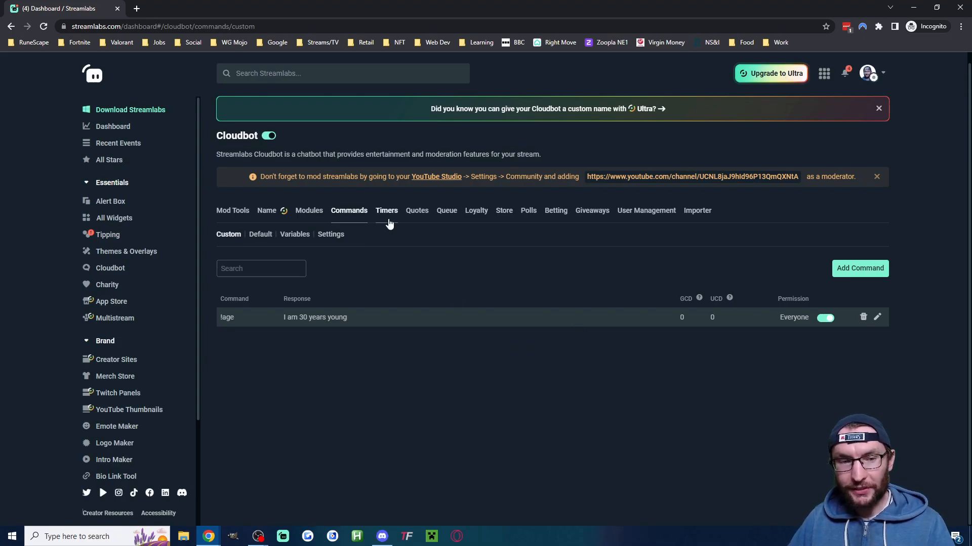
pyautogui.click(386, 211)
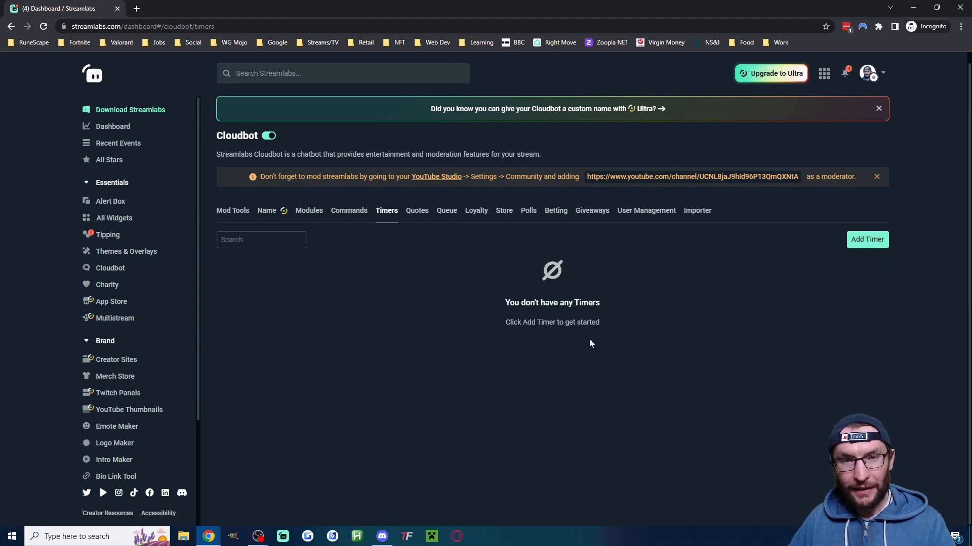
pyautogui.moveTo(608, 327)
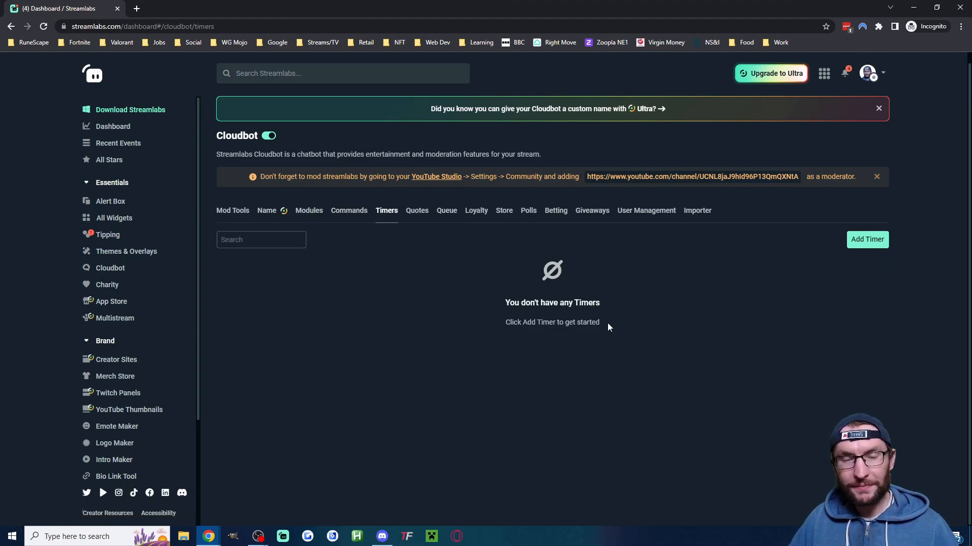
pyautogui.moveTo(867, 242)
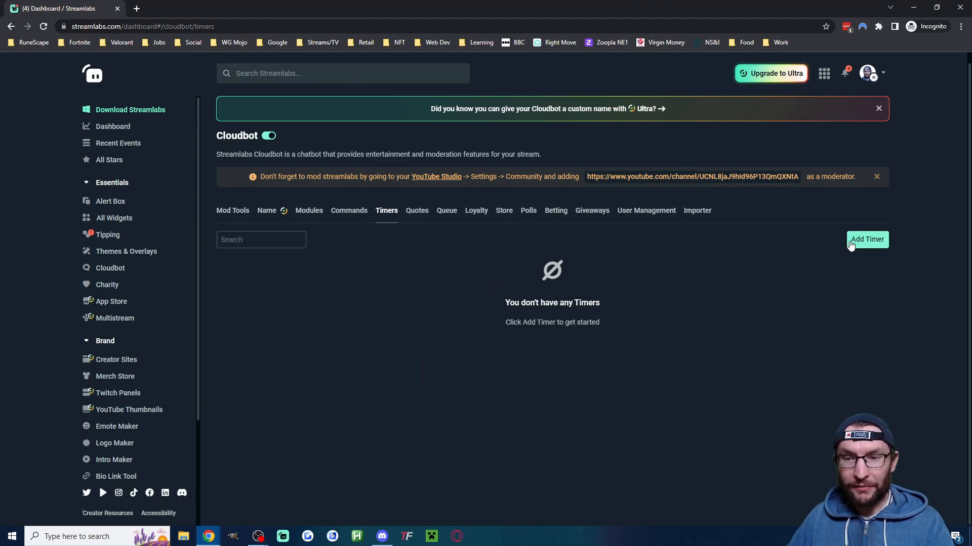
pyautogui.click(867, 238)
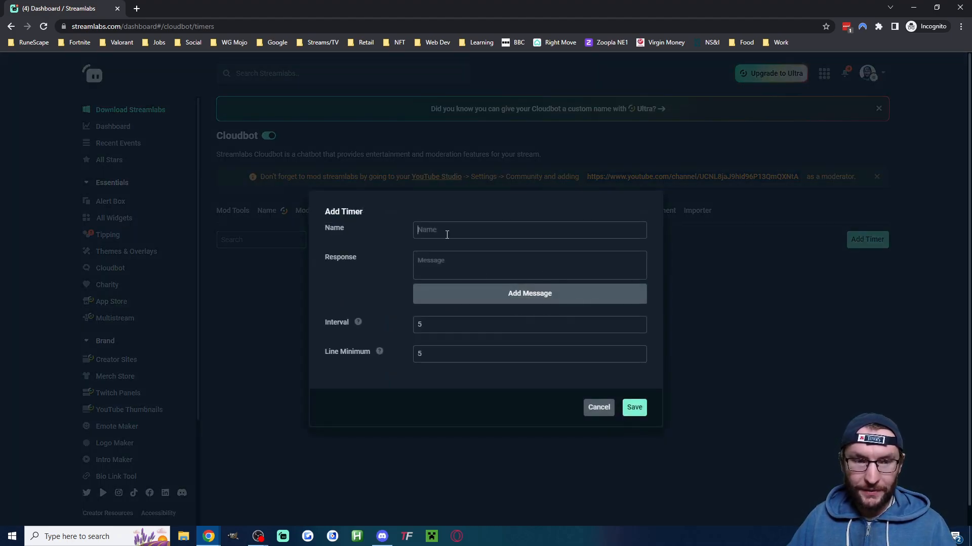
pyautogui.write('Sub')
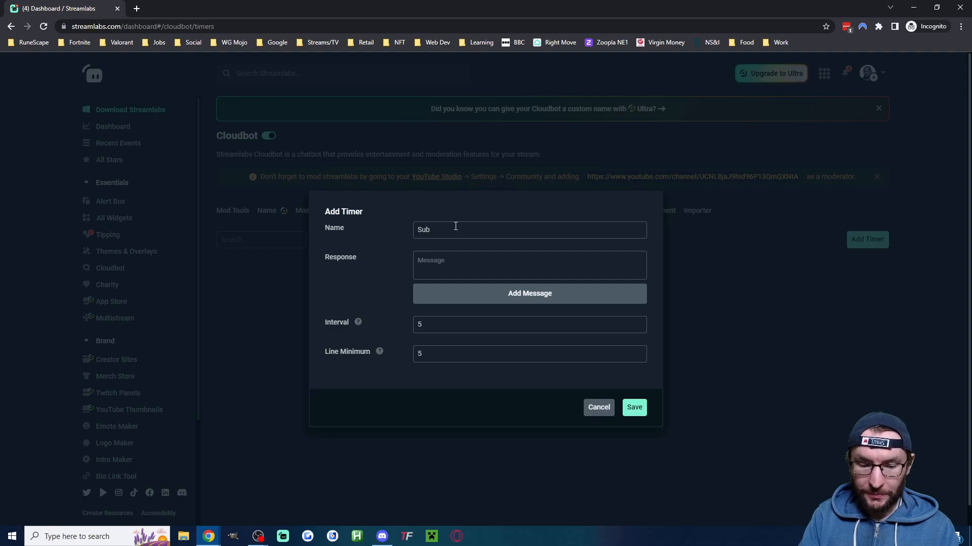
pyautogui.write('Reminder')
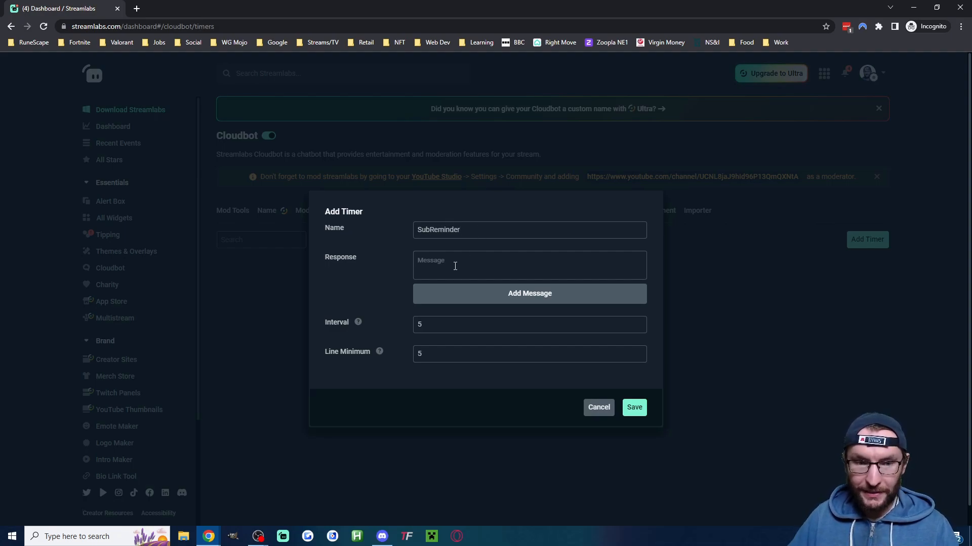
pyautogui.write("Don't f")
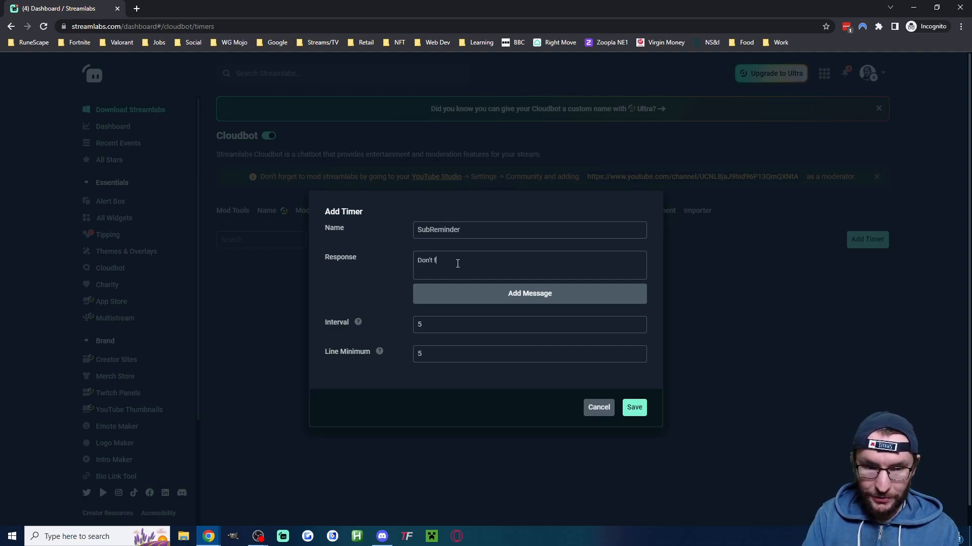
pyautogui.write('orget to sub!')
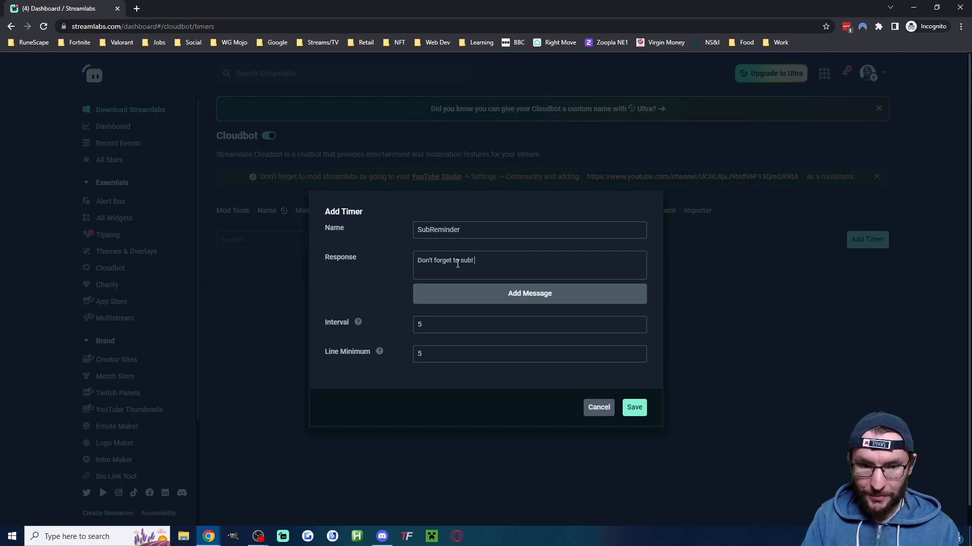
pyautogui.write('https://www.youtube.com/@3MinuteStreamingShortcuts')
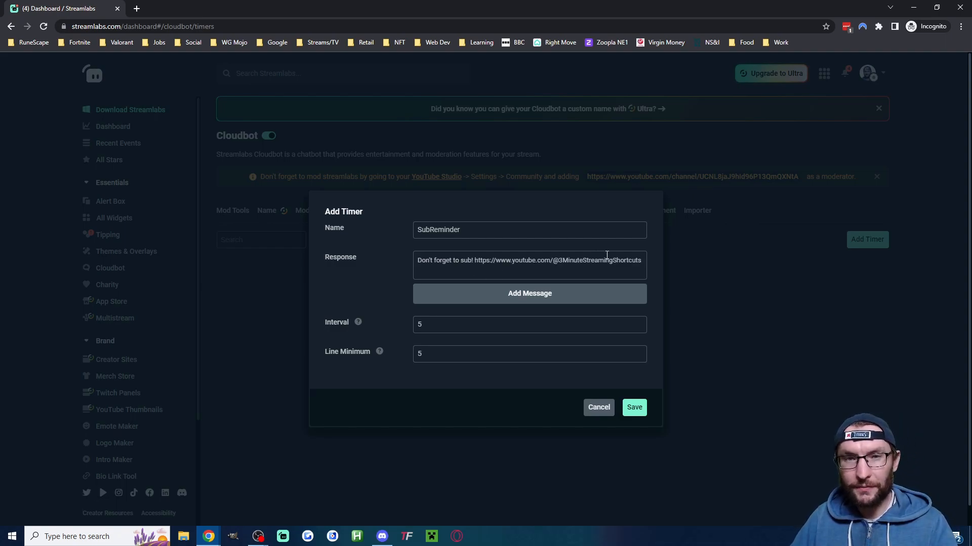